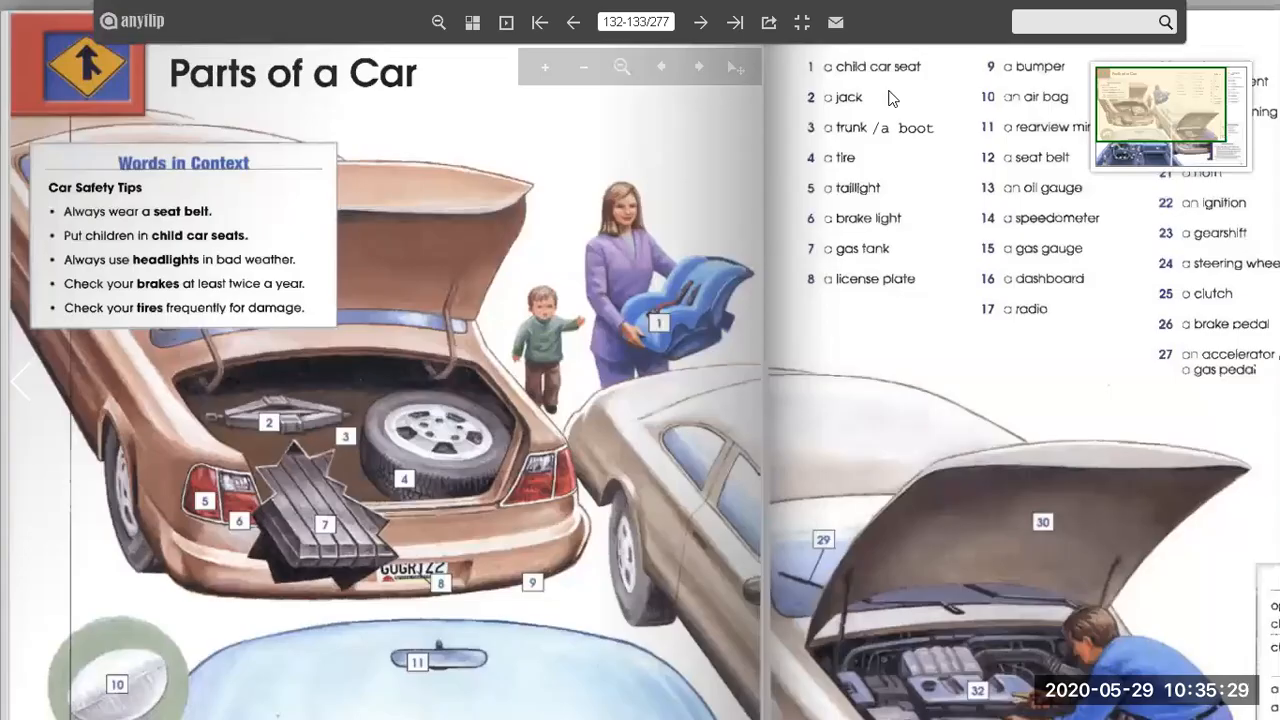
mouse_move(407, 164)
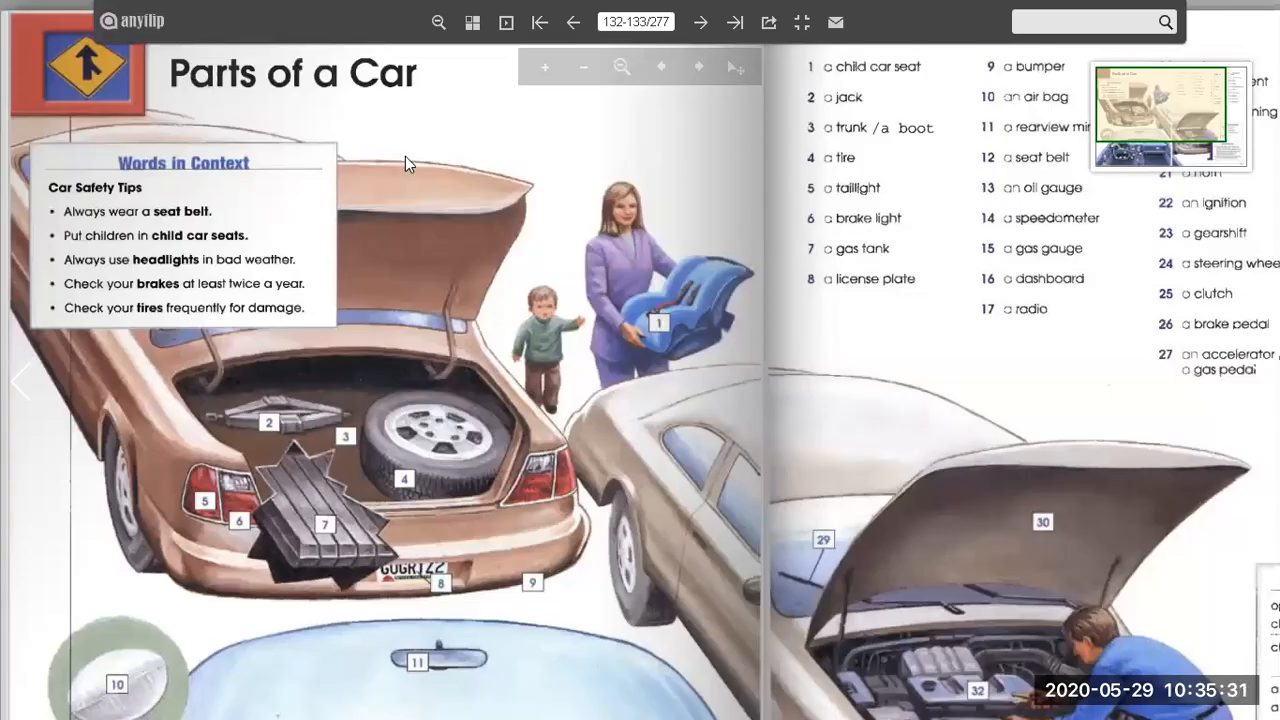
mouse_move(352, 107)
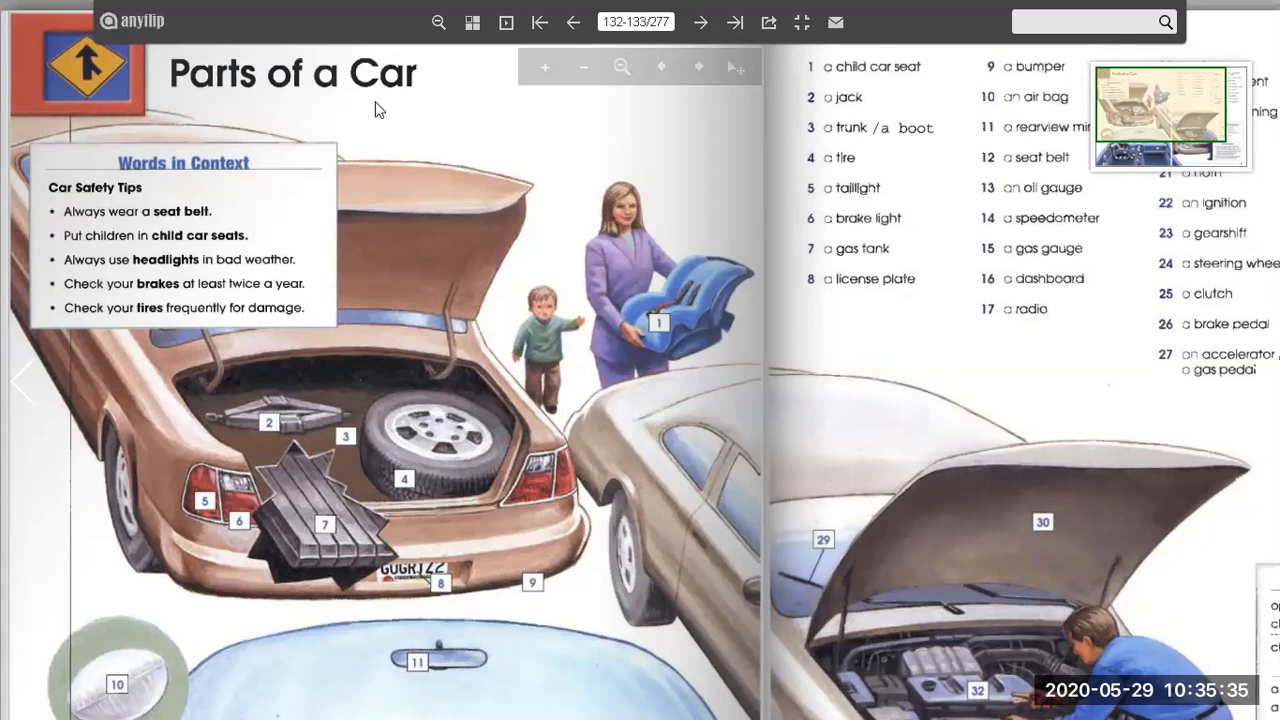
mouse_move(137, 202)
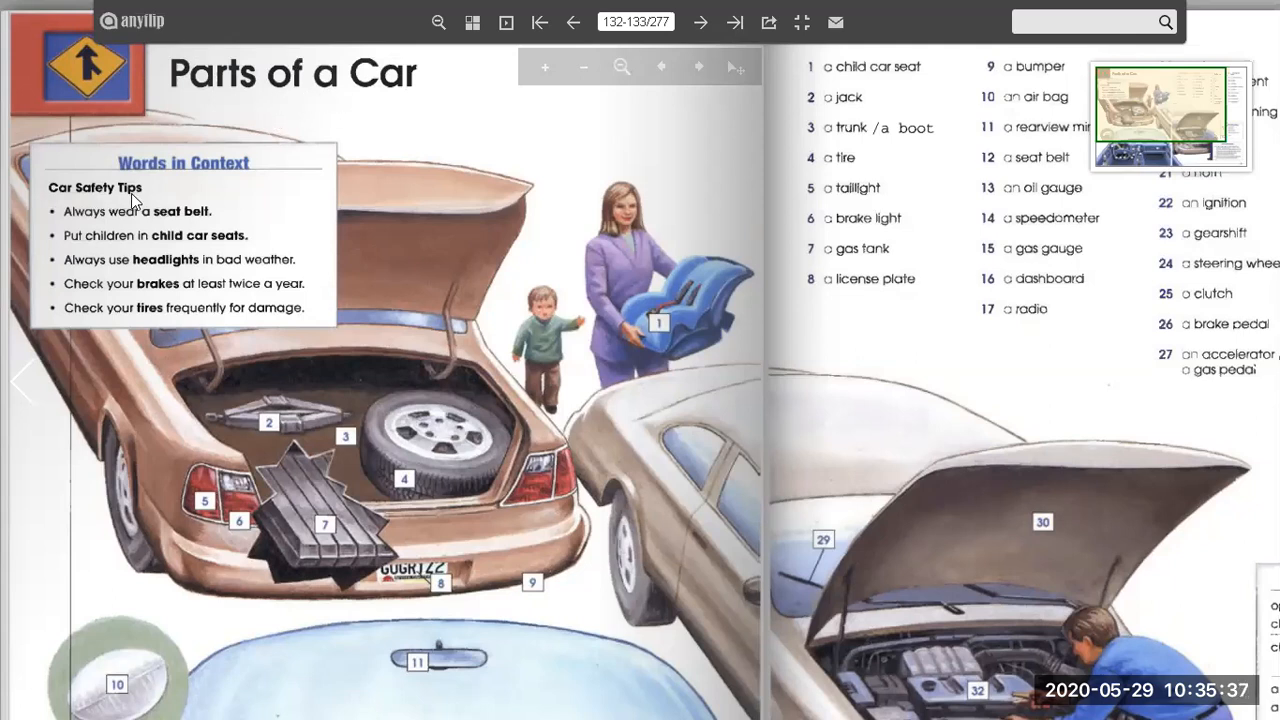
mouse_move(140, 228)
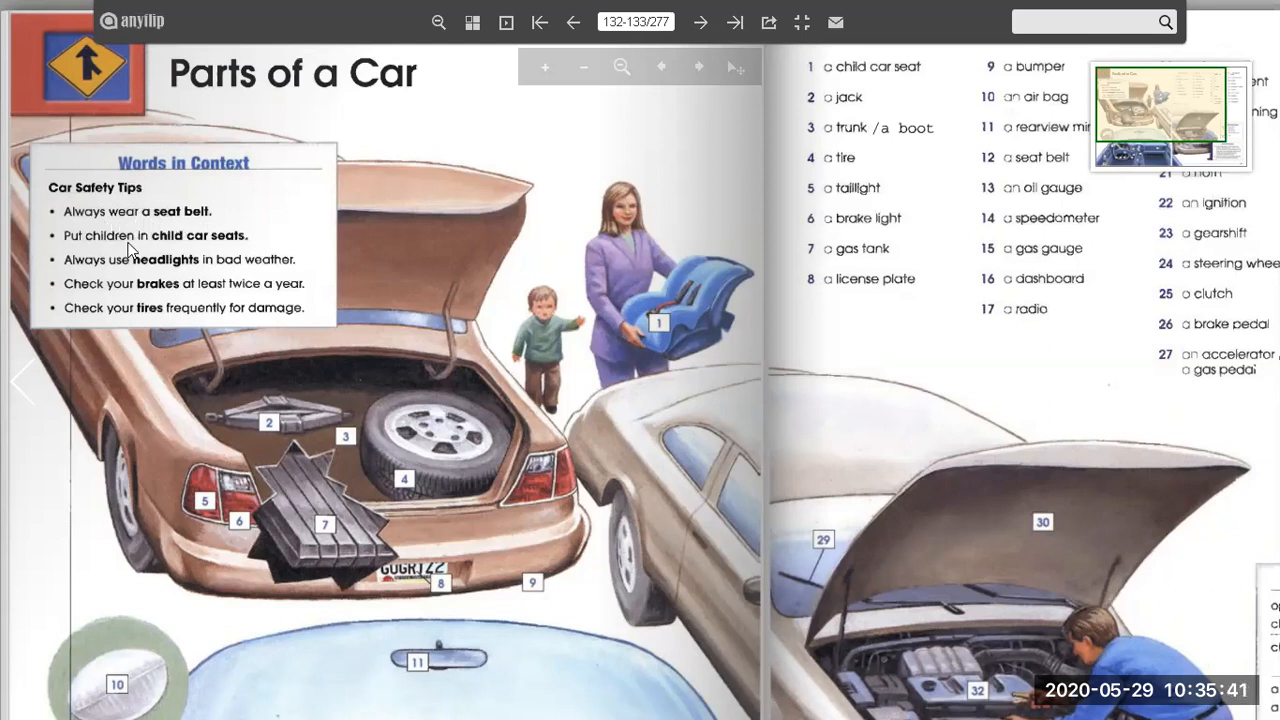
mouse_move(192, 248)
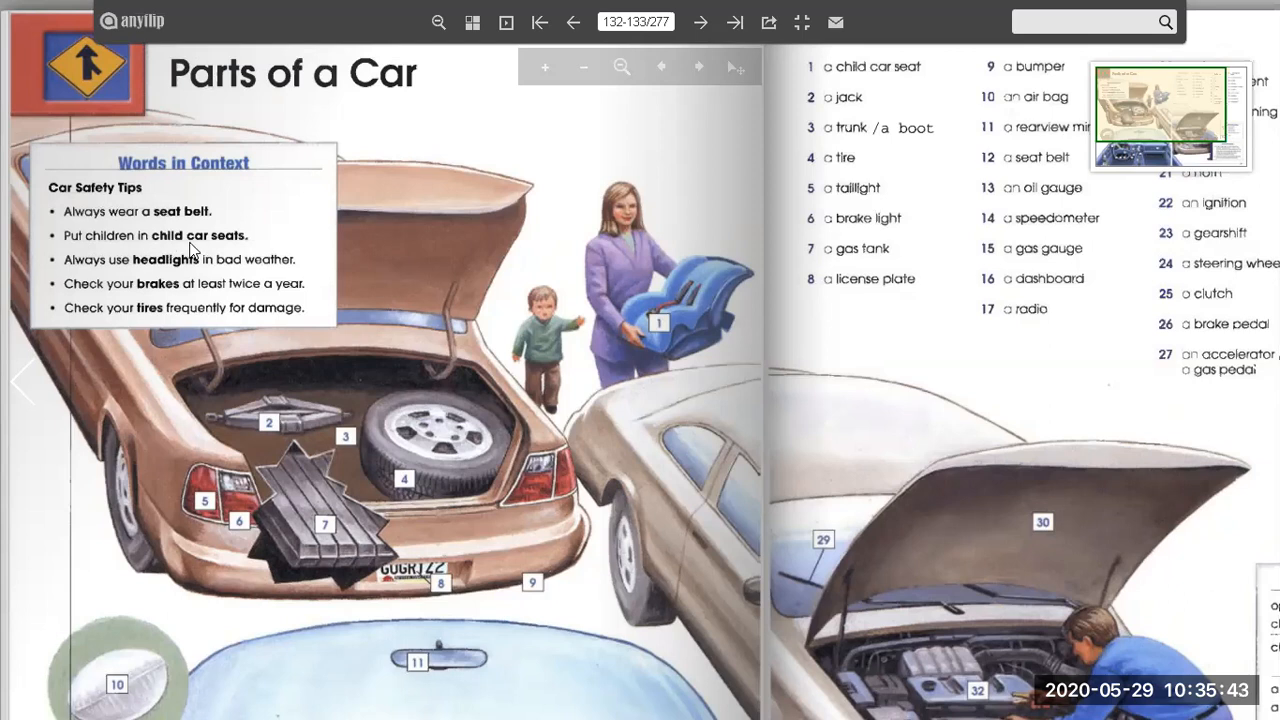
mouse_move(135, 275)
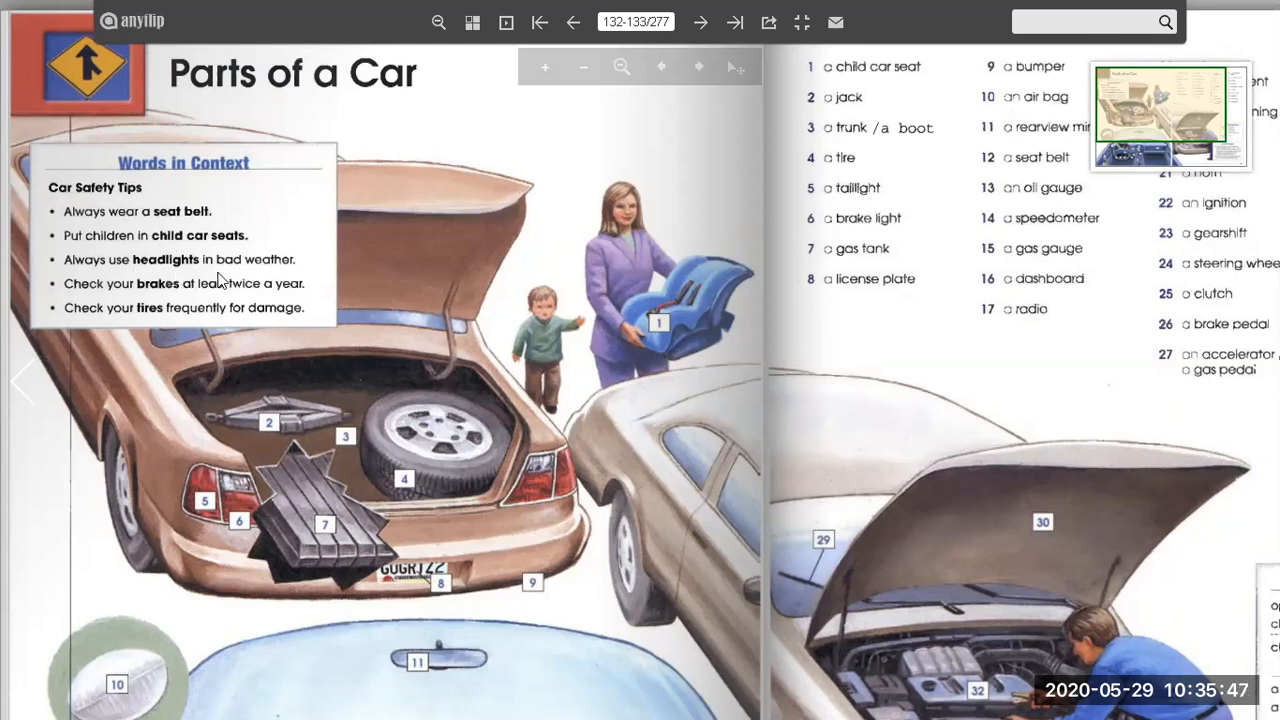
mouse_move(100, 302)
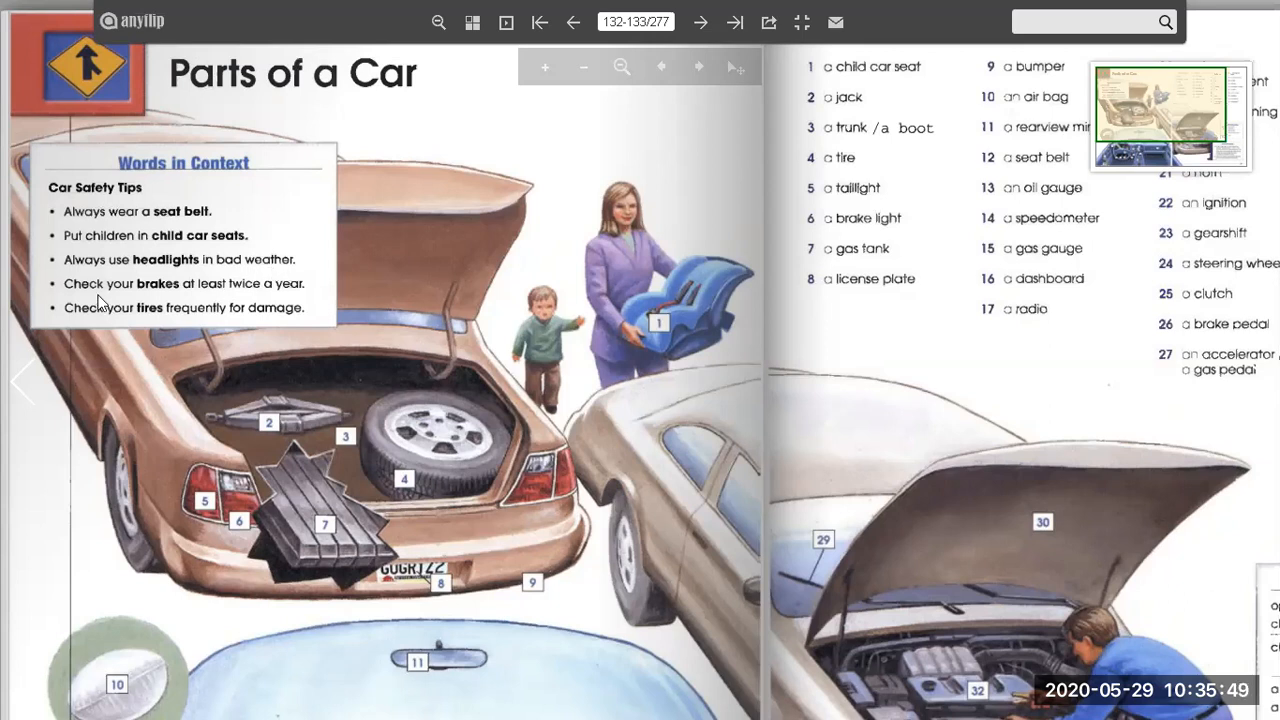
mouse_move(258, 300)
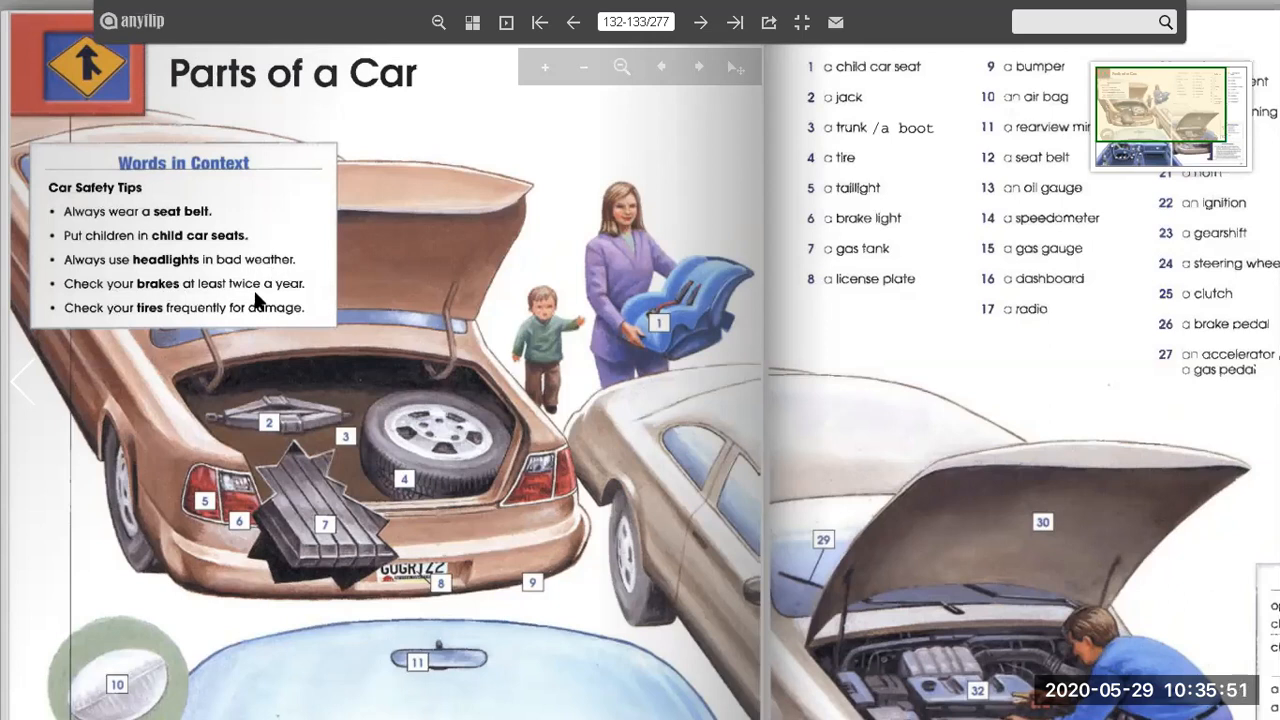
mouse_move(178, 324)
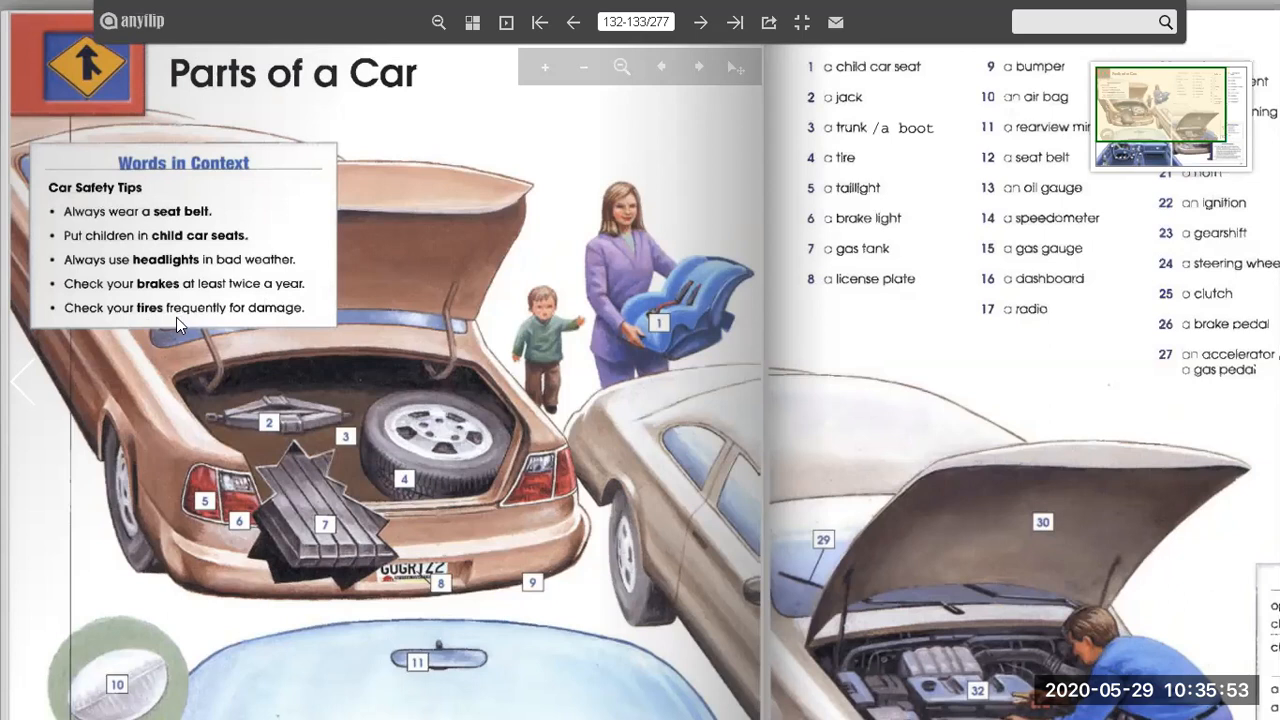
mouse_move(723, 225)
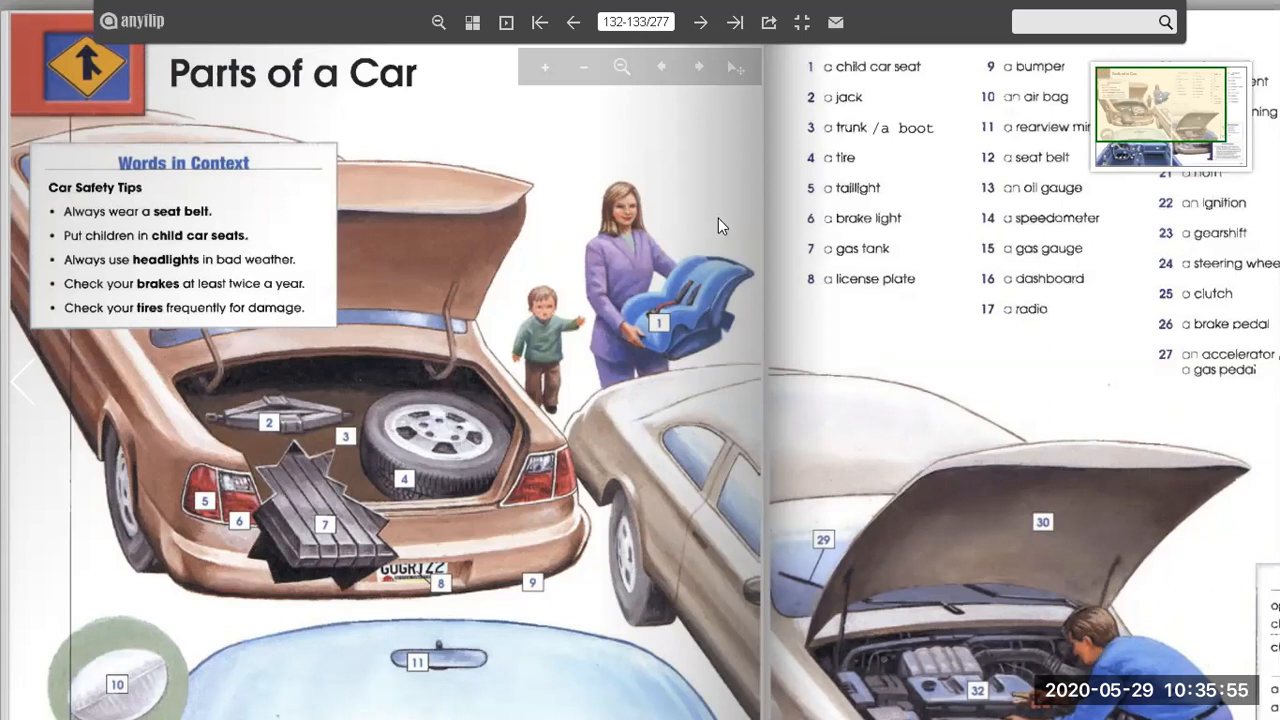
Zoom into the 'Parts of a Car' spread to read vocabulary items 1 to 37
click(583, 67)
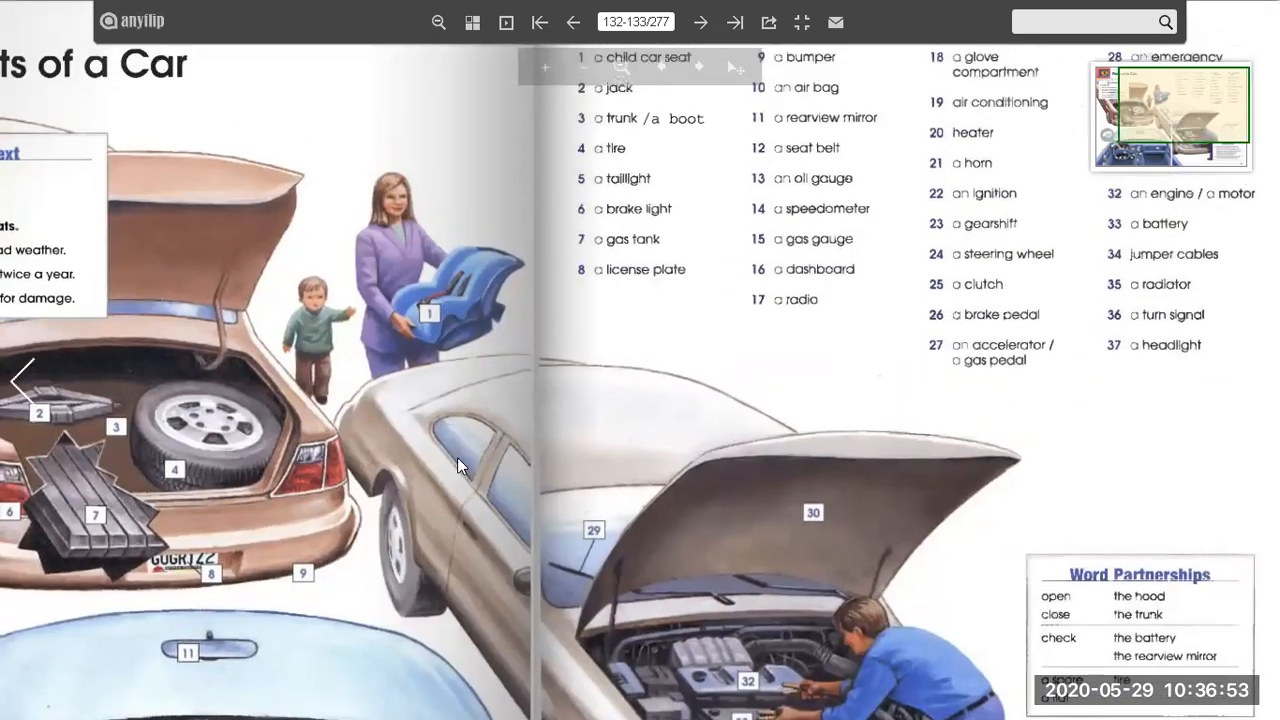
Scroll down to show the Word Partnerships box, engine callouts and Words in Action exercise
scroll(down, 3)
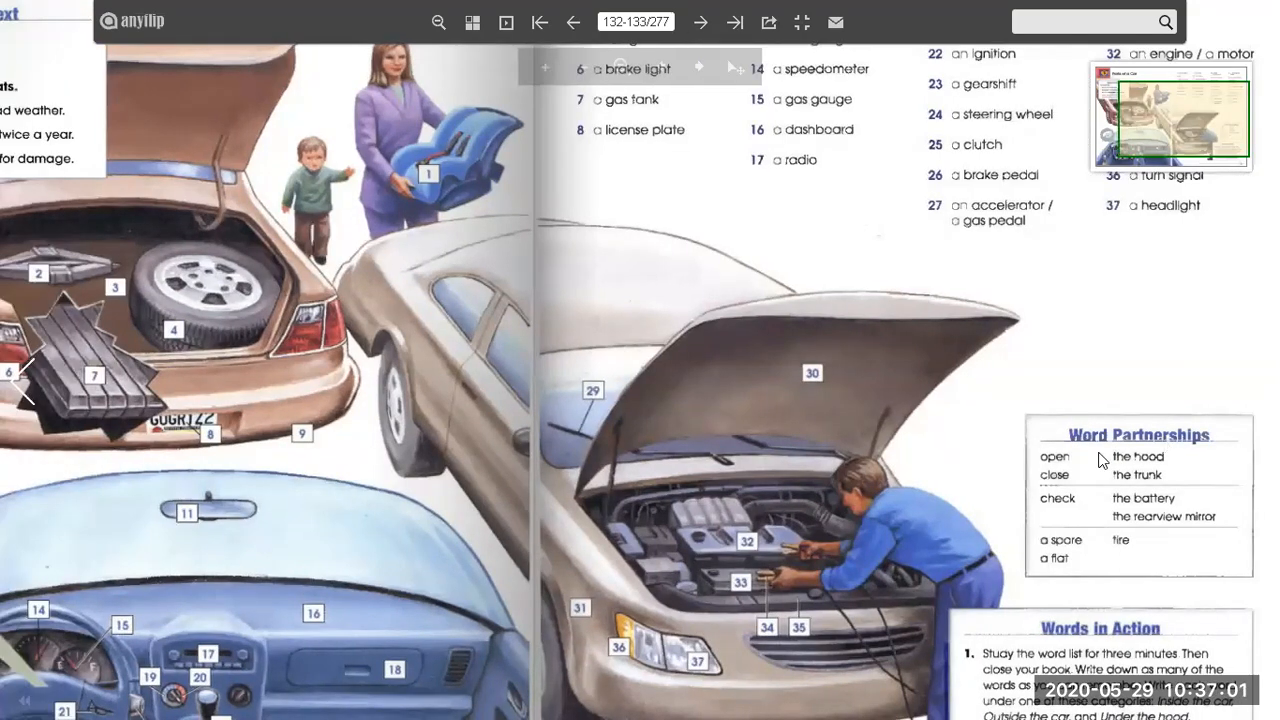
mouse_move(1110, 488)
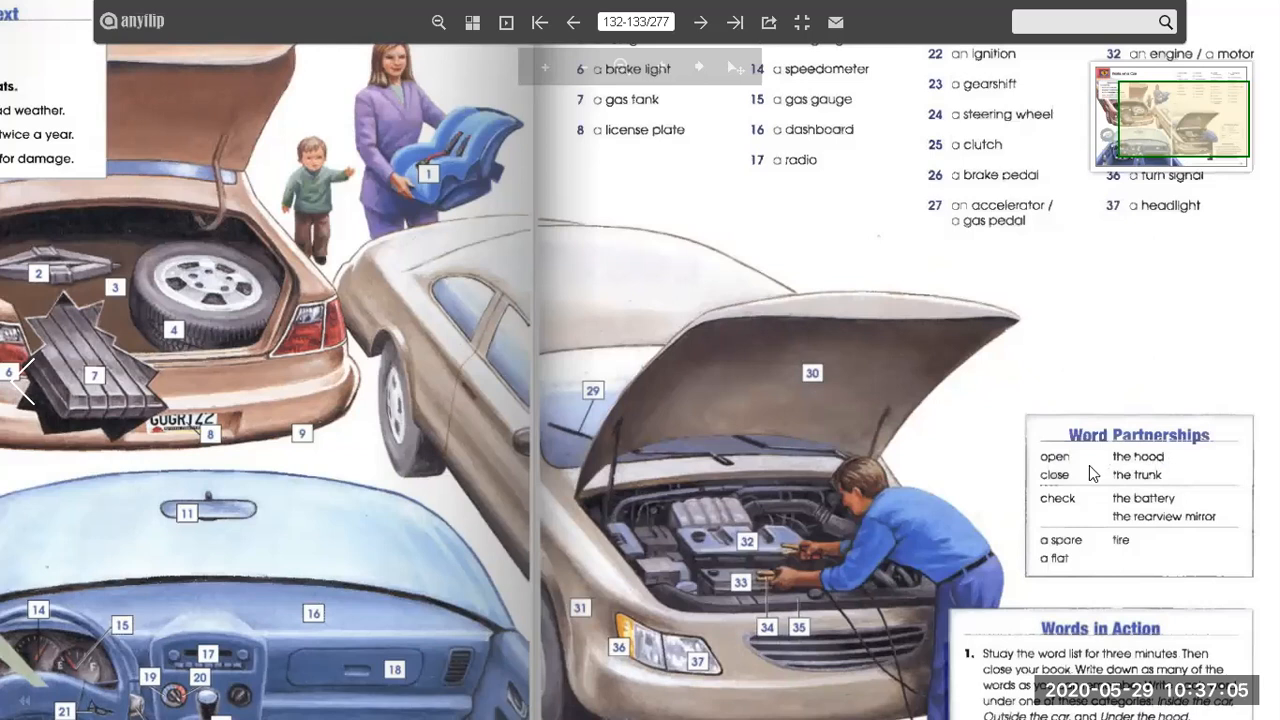
mouse_move(1098, 493)
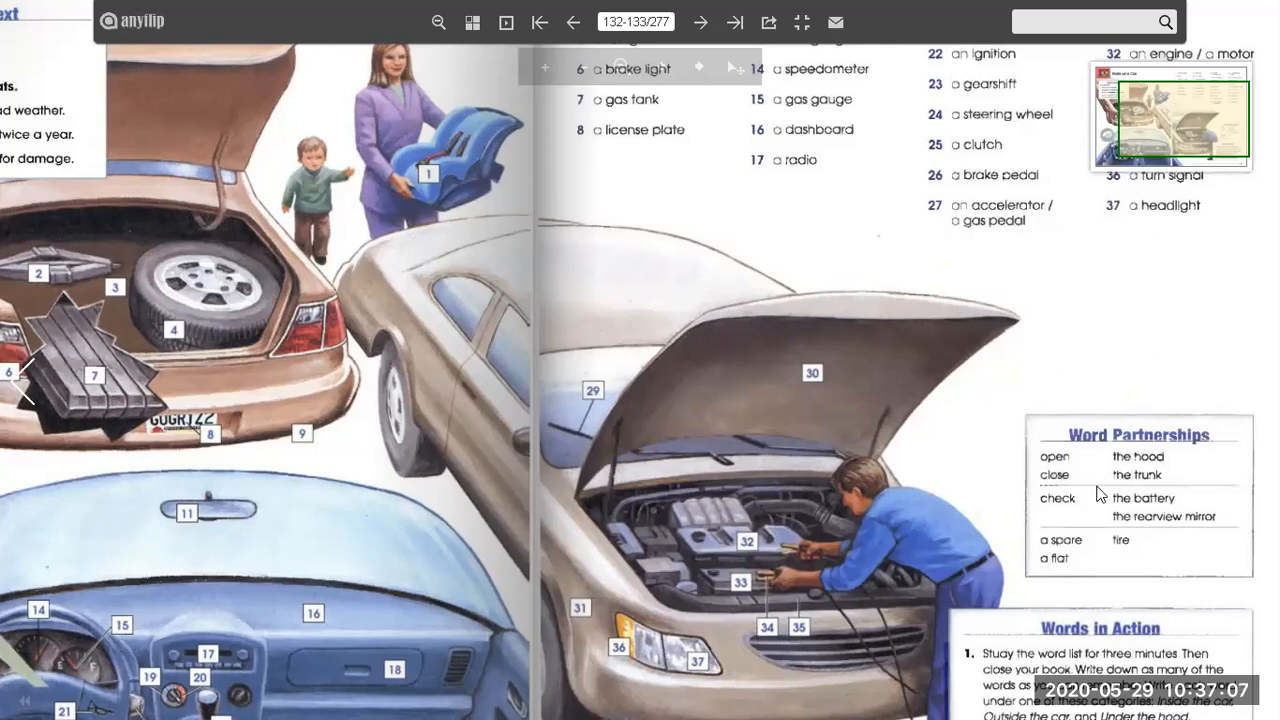
mouse_move(1129, 515)
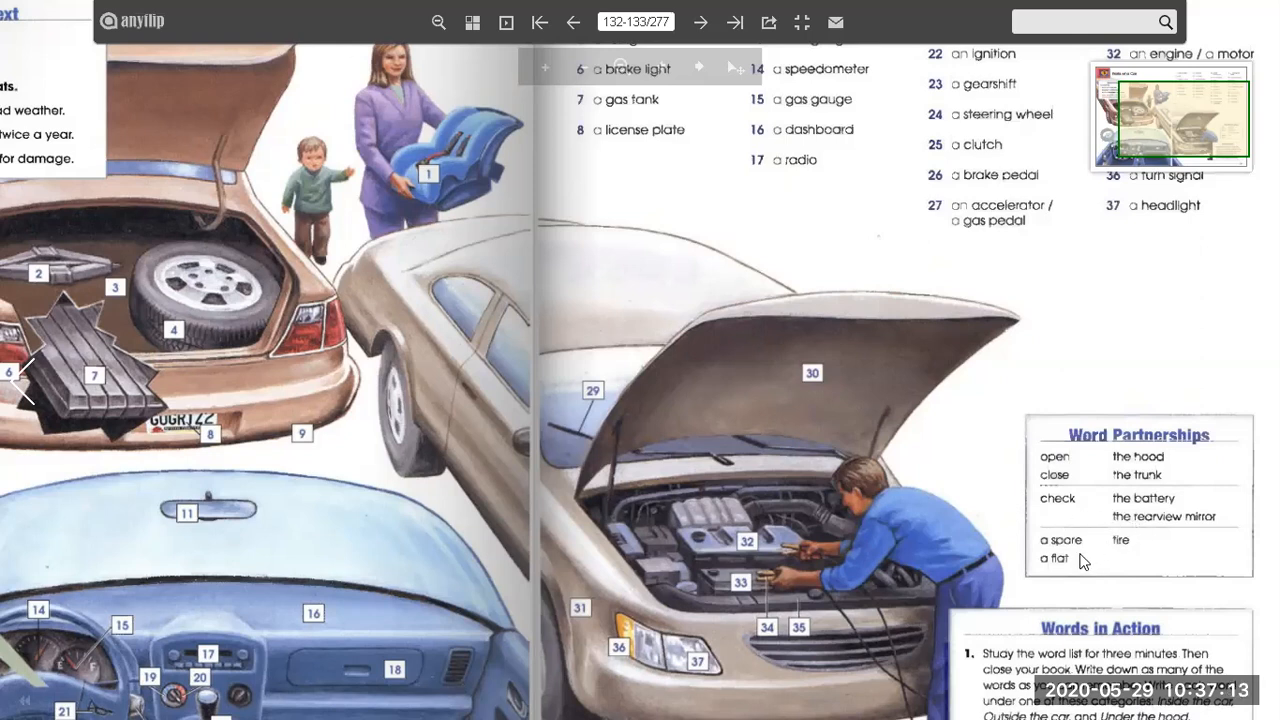
mouse_move(1058, 574)
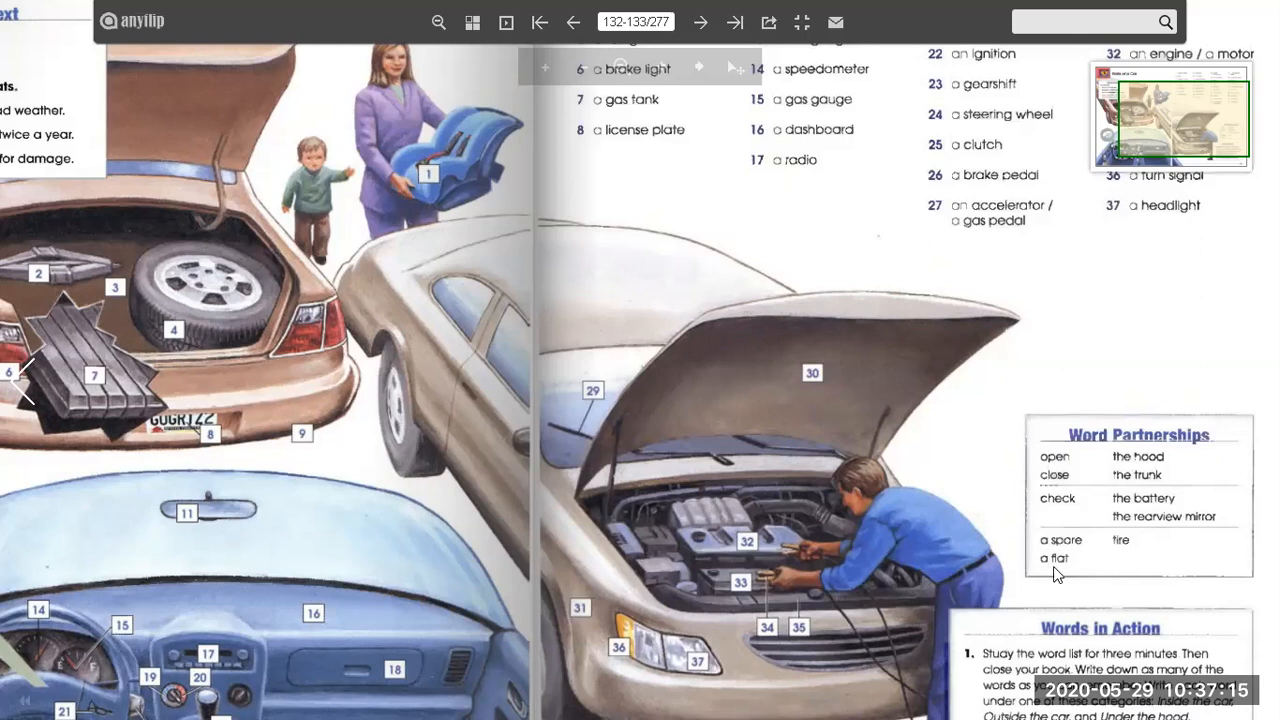